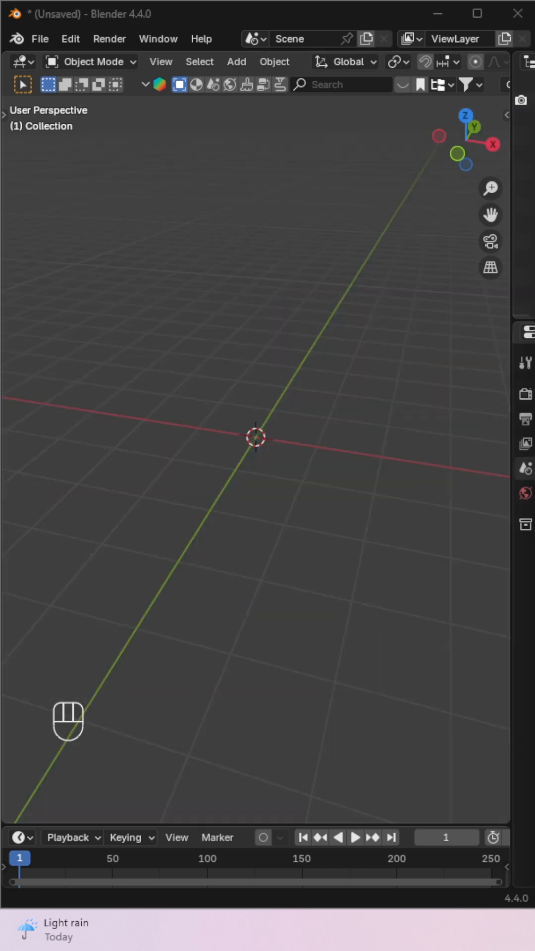
Add a cylinder mesh and stretch it along Z into a tall upright tube.
key("shift+a")
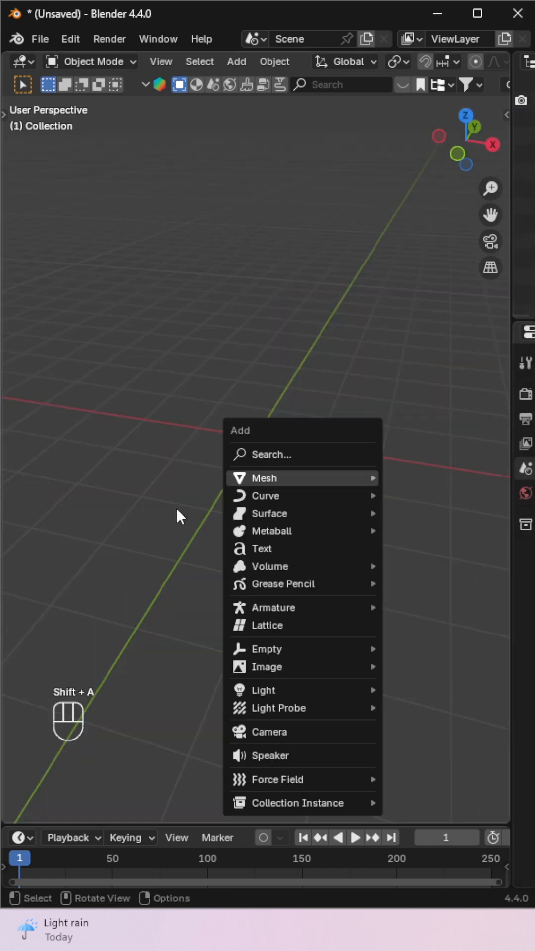
left_click(266, 477)
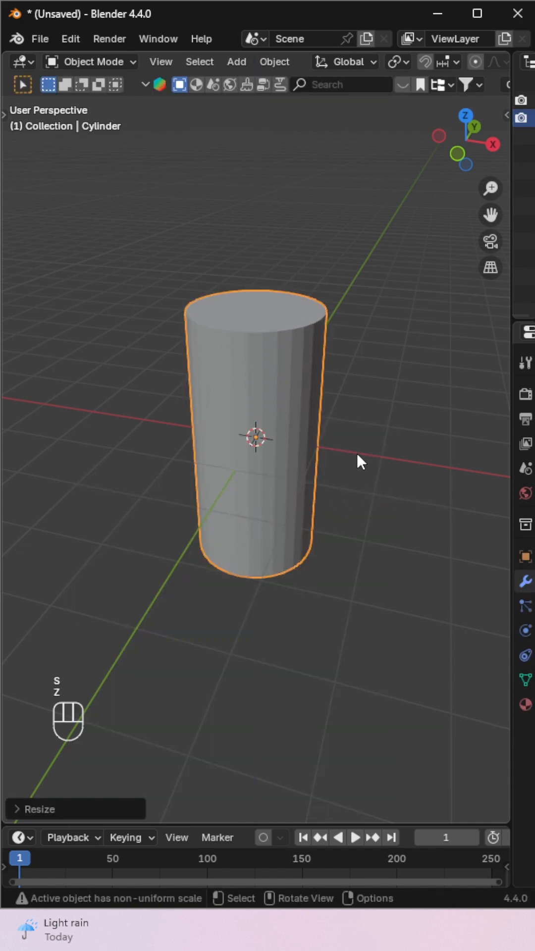
key("Tab")
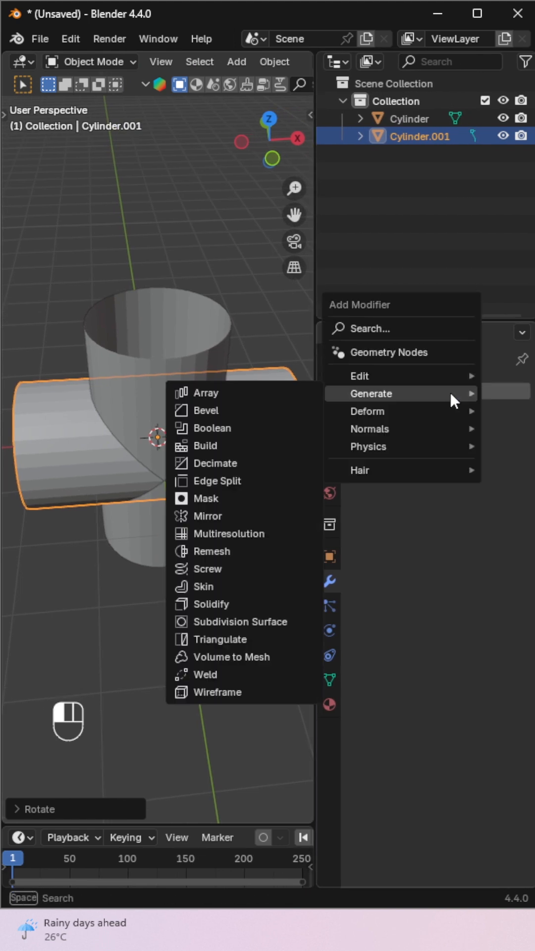
Add a Boolean Union on the horizontal tube targeting Cylinder and apply it.
left_click(212, 428)
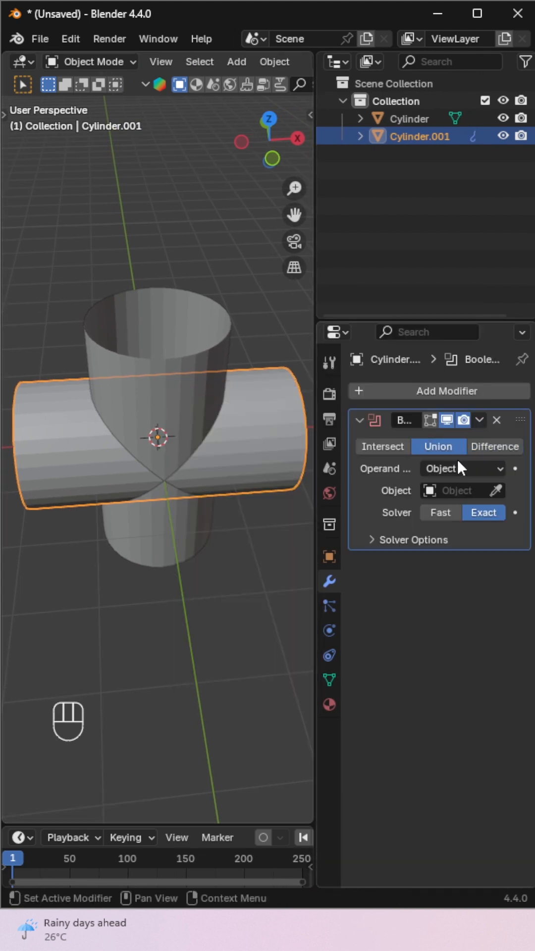
left_click(457, 491)
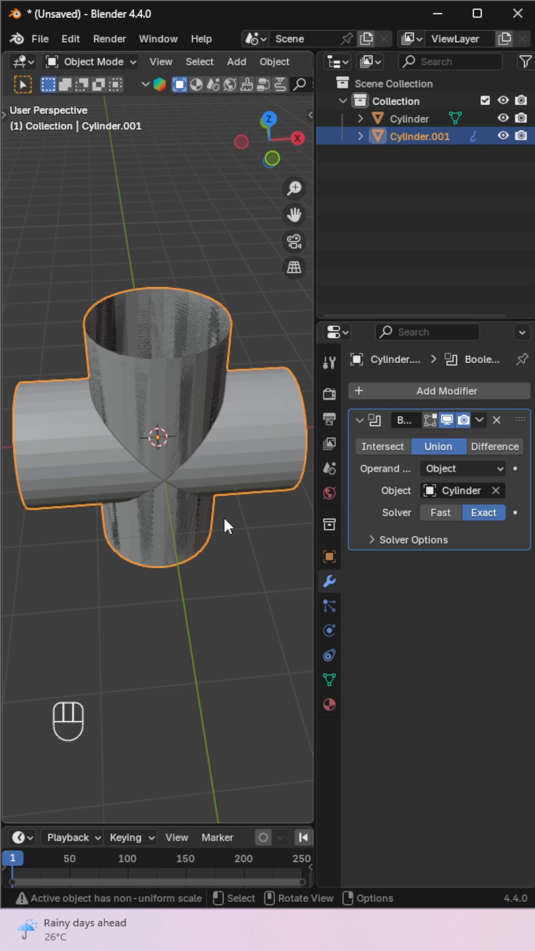
left_click(497, 420)
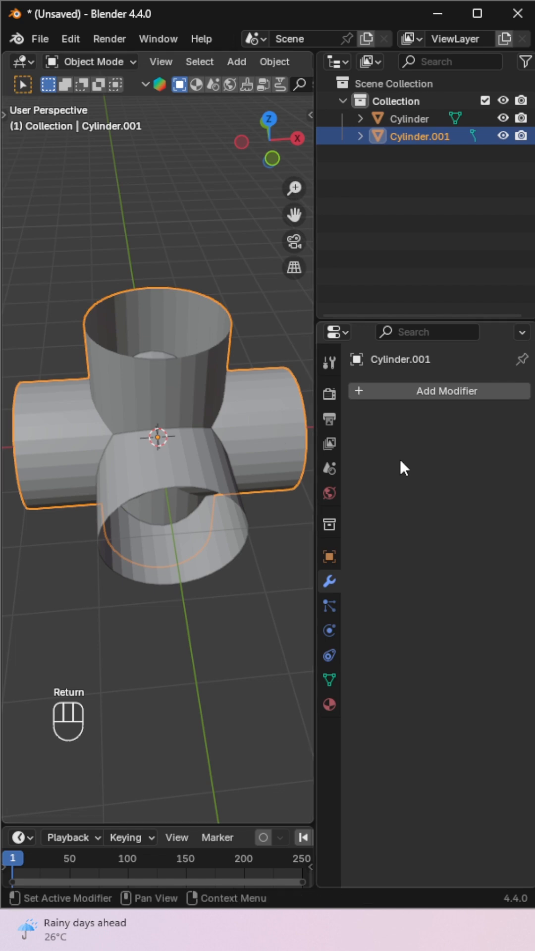
Select the original Cylinder as the active object.
left_click(438, 390)
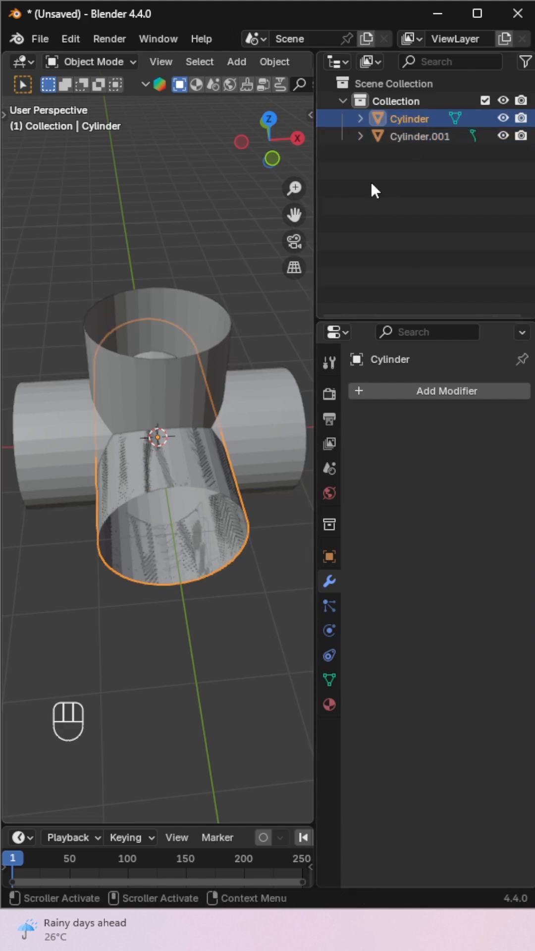
Reposition the original Cylinder to run front-to-back through the crossing.
key("g")
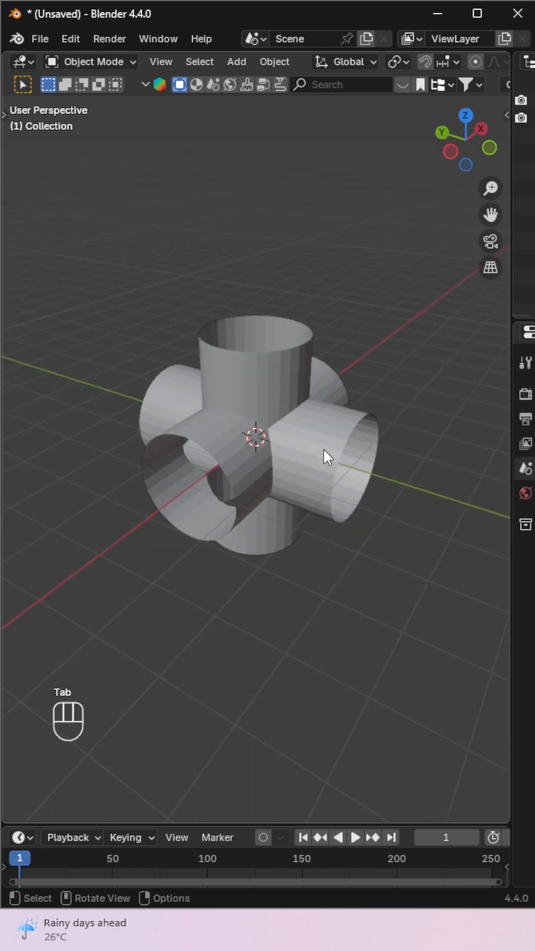
In Edit Mode, select the tube-intersection edge loops and bevel them with 2 segments.
key("Tab")
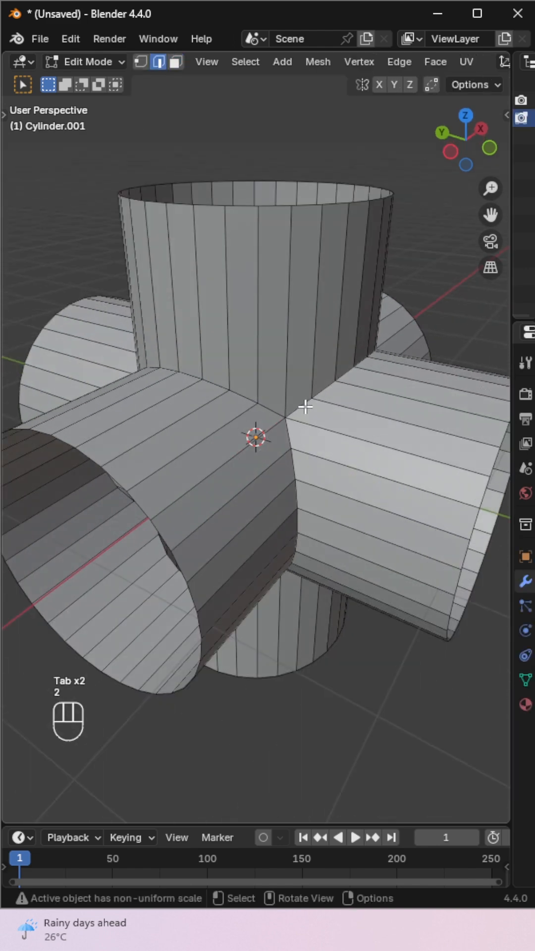
left_click(325, 488)
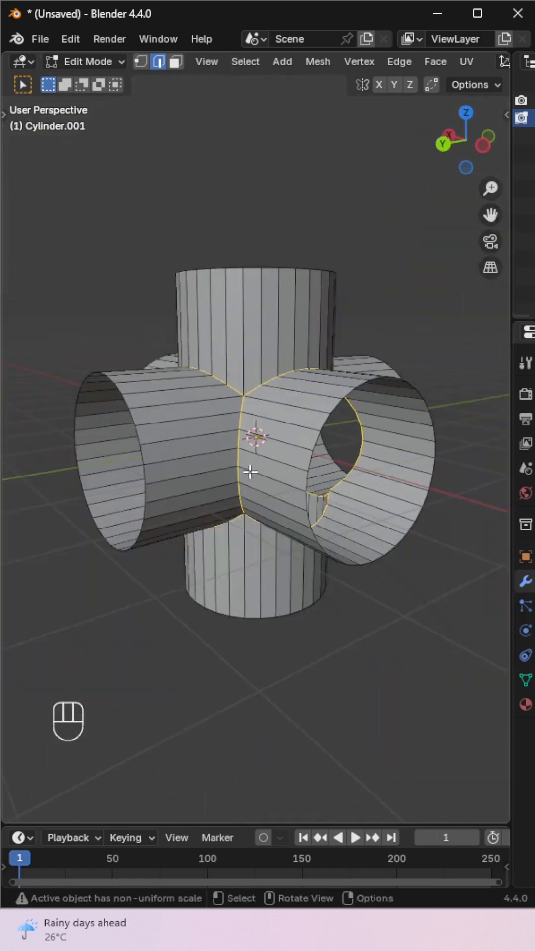
key("ctrl+b")
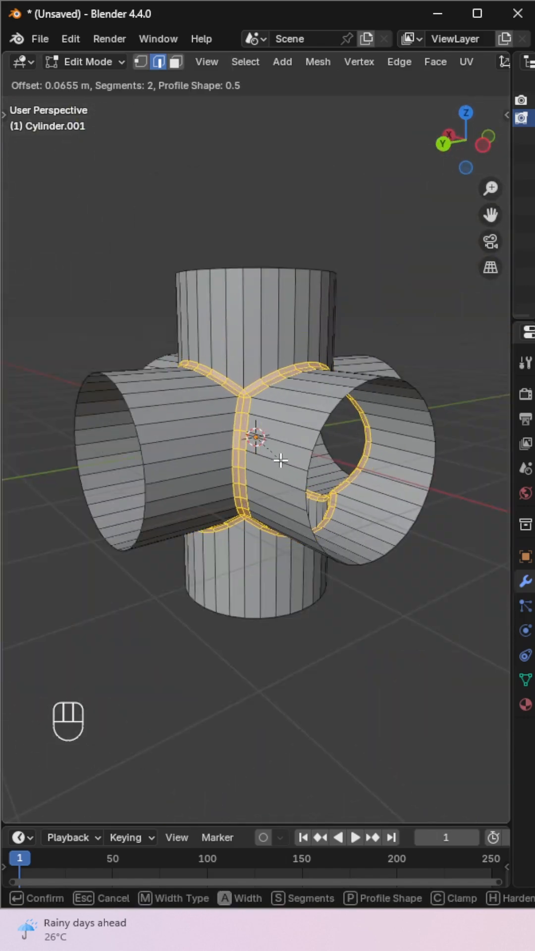
key("Ctrl+R")
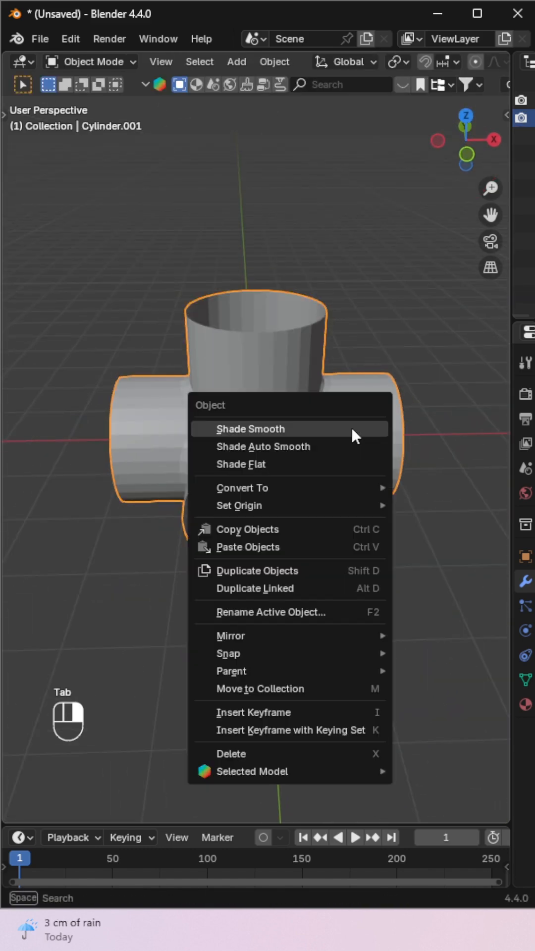
Shade the connector smooth and add a level-2 Subdivision Surface modifier.
left_click(250, 428)
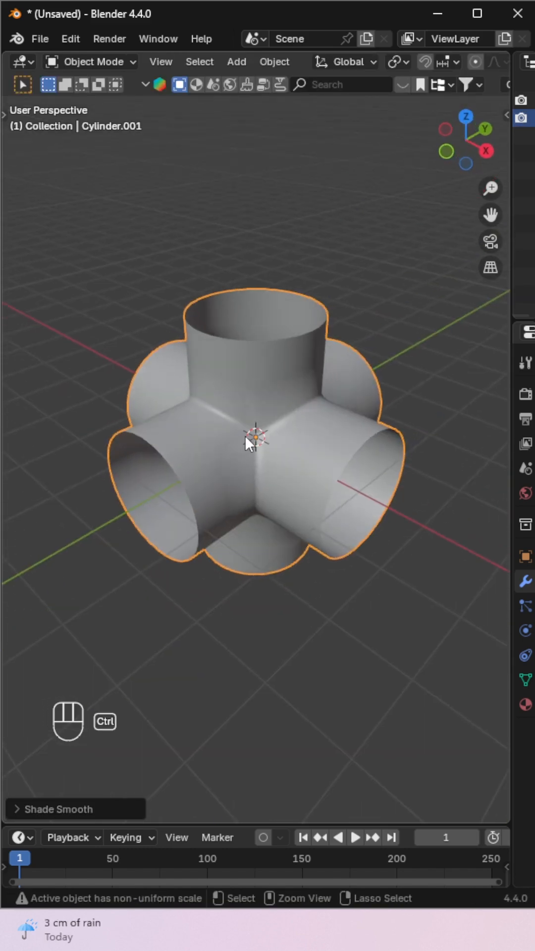
key("ctrl+2")
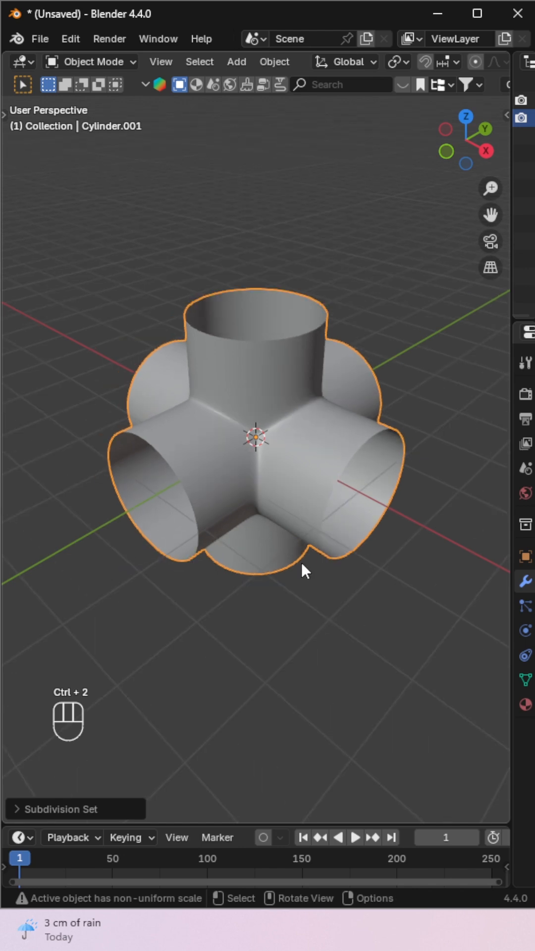
left_click_drag(303, 571, 297, 437)
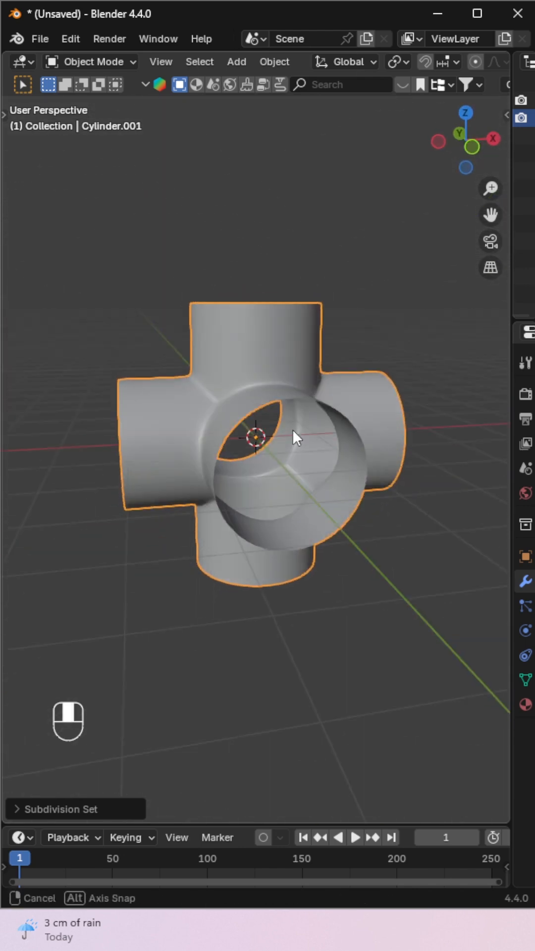